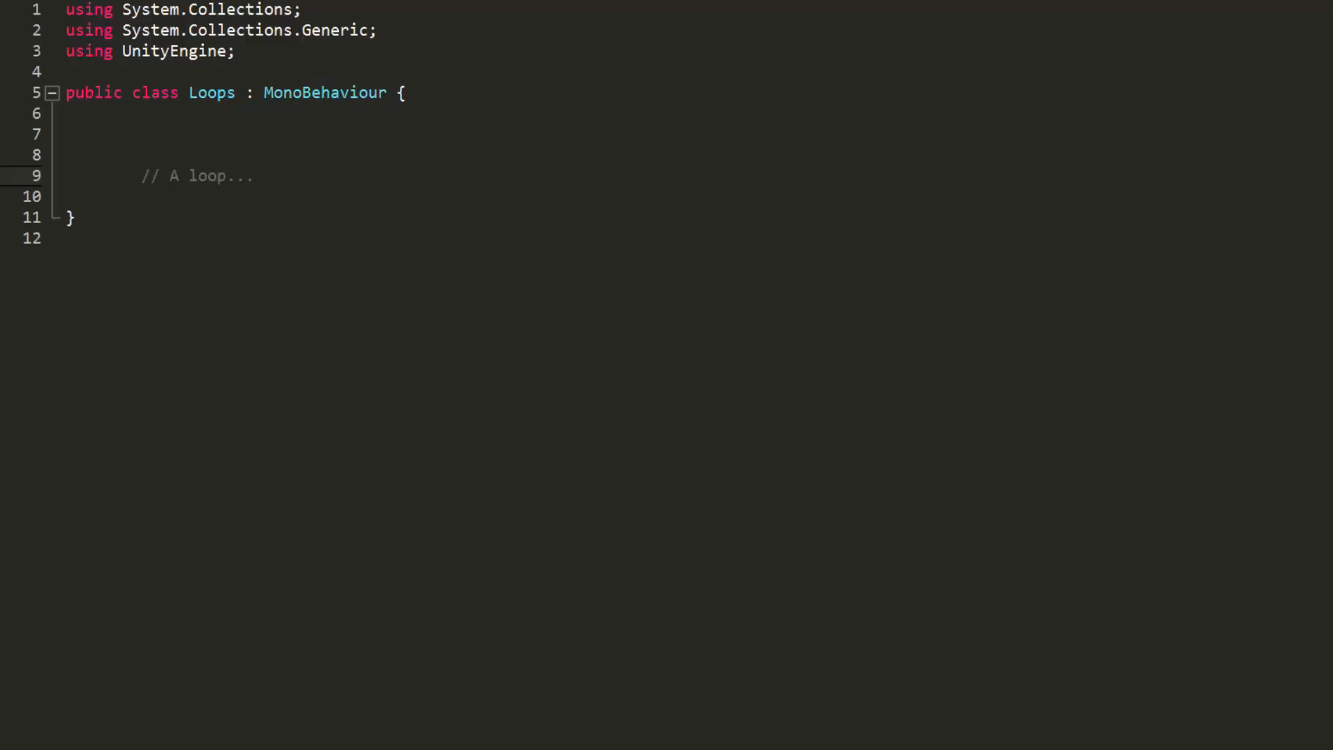
- Add the comment "// Let's print some numbers (from 1 to 10)" and a Start method printing 1 through 10 individually
text(// Let's print some numbers (from 1 to 10))
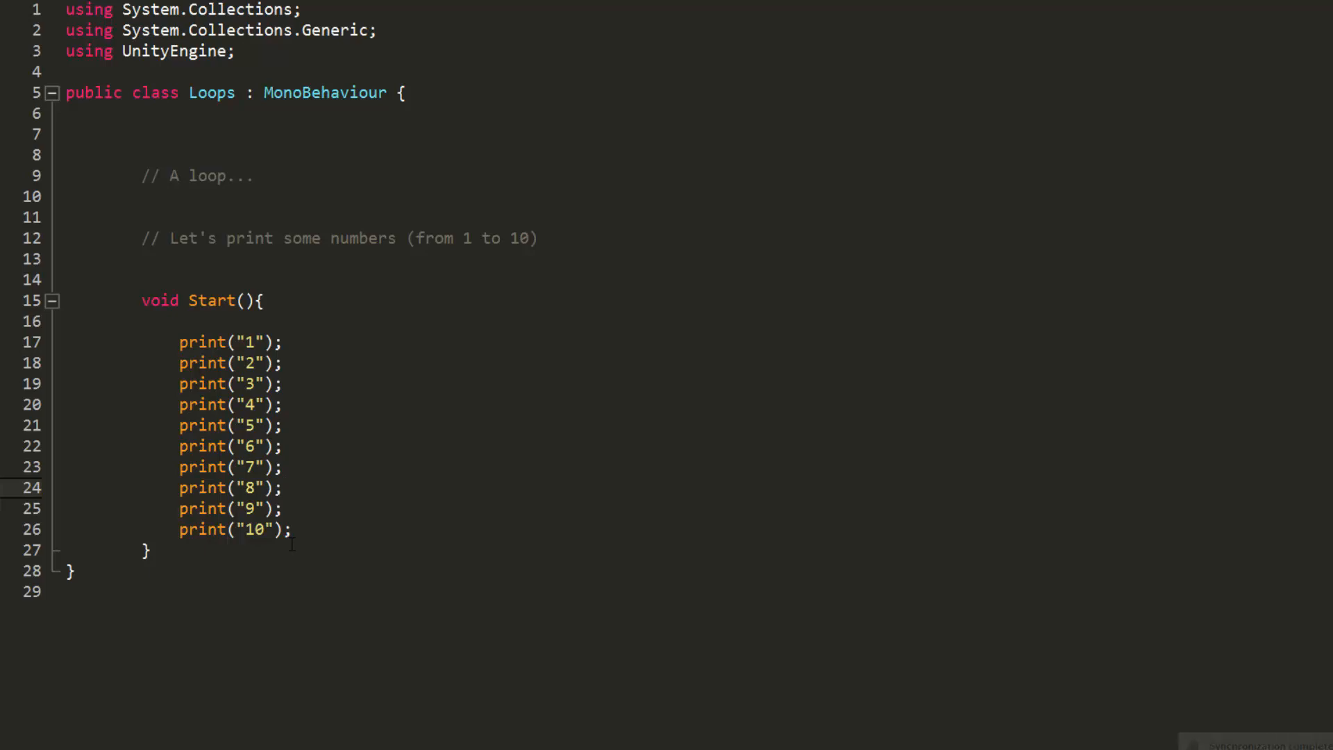
- Declare int i = 0; and write while(i <= 10){ print(i); i++; } inside Start
text(int i)
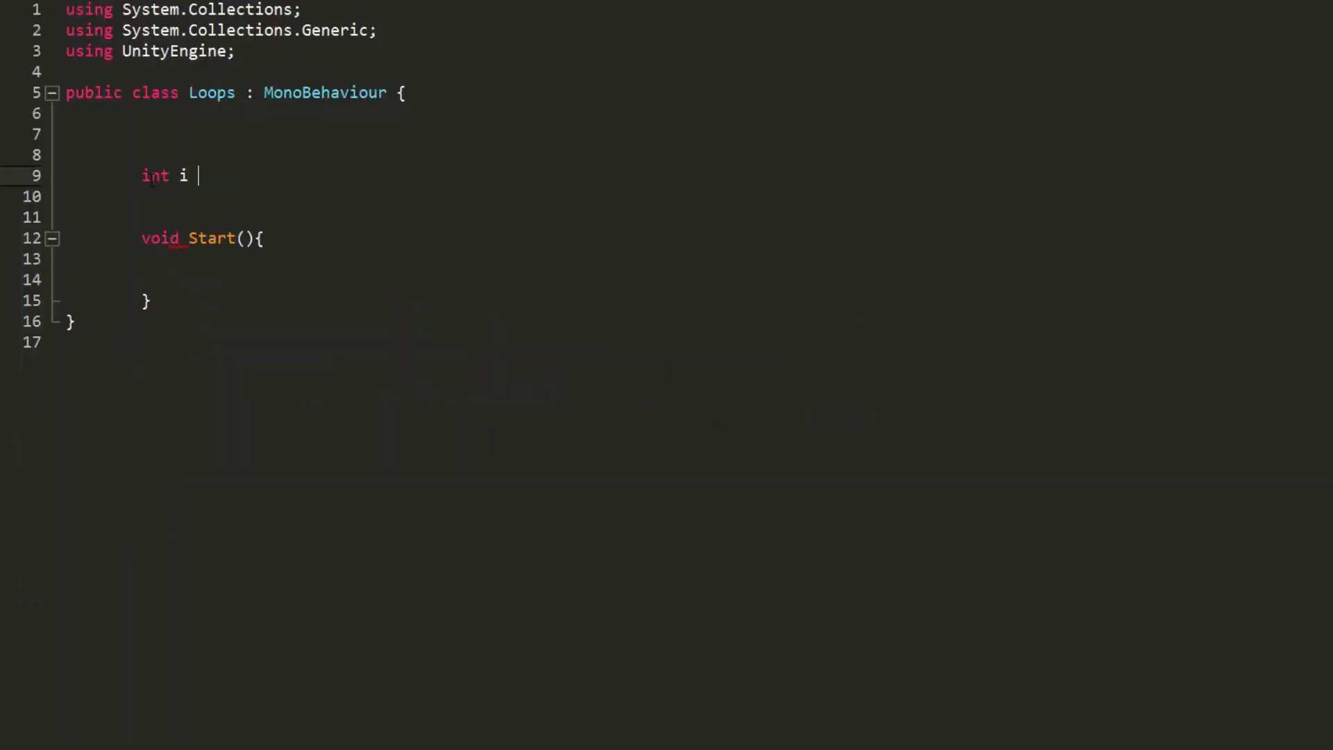
text(= 0;)
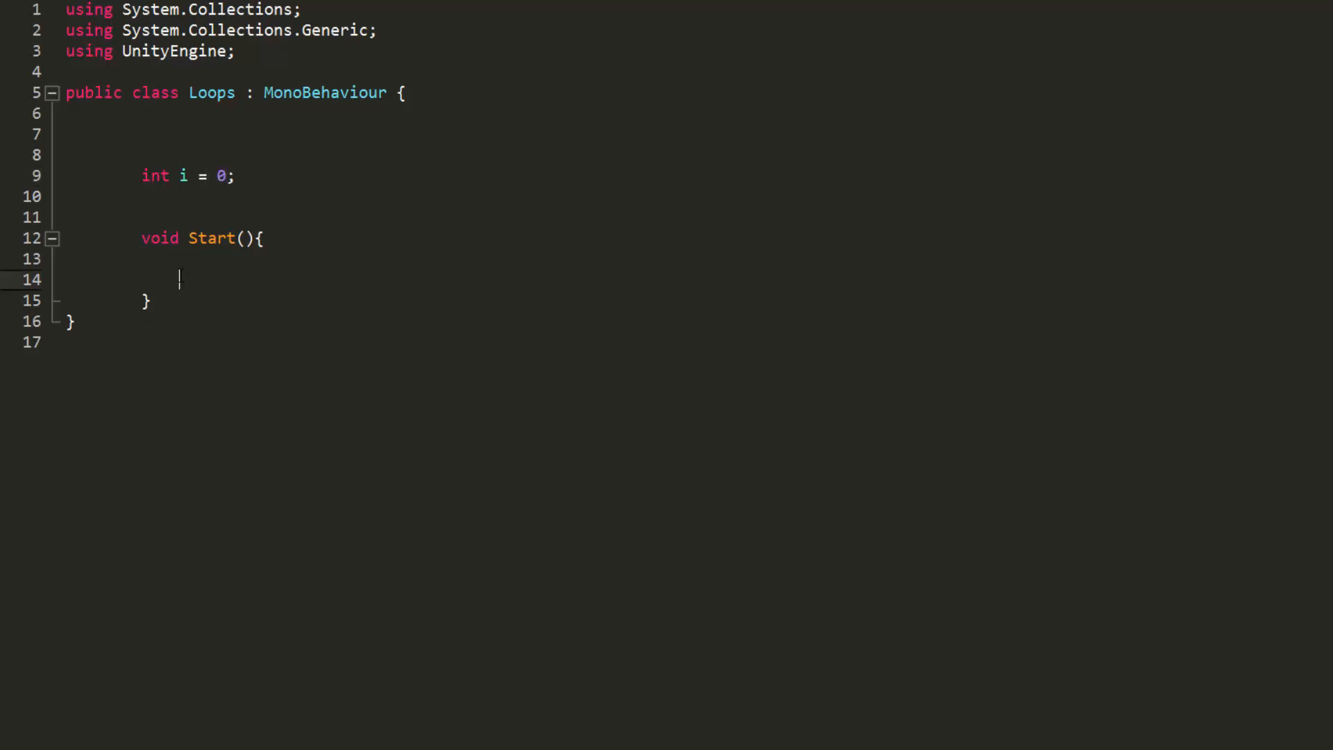
text(while(){)
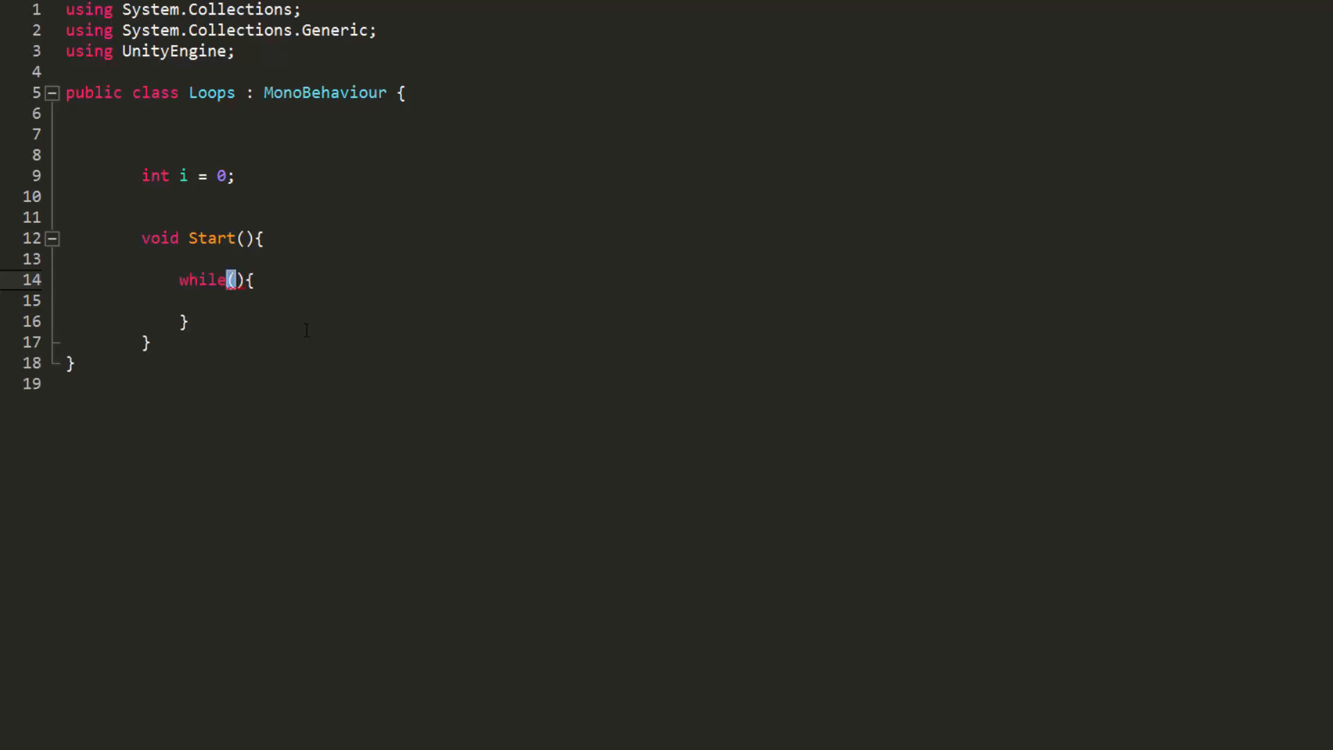
text(i <= 10)
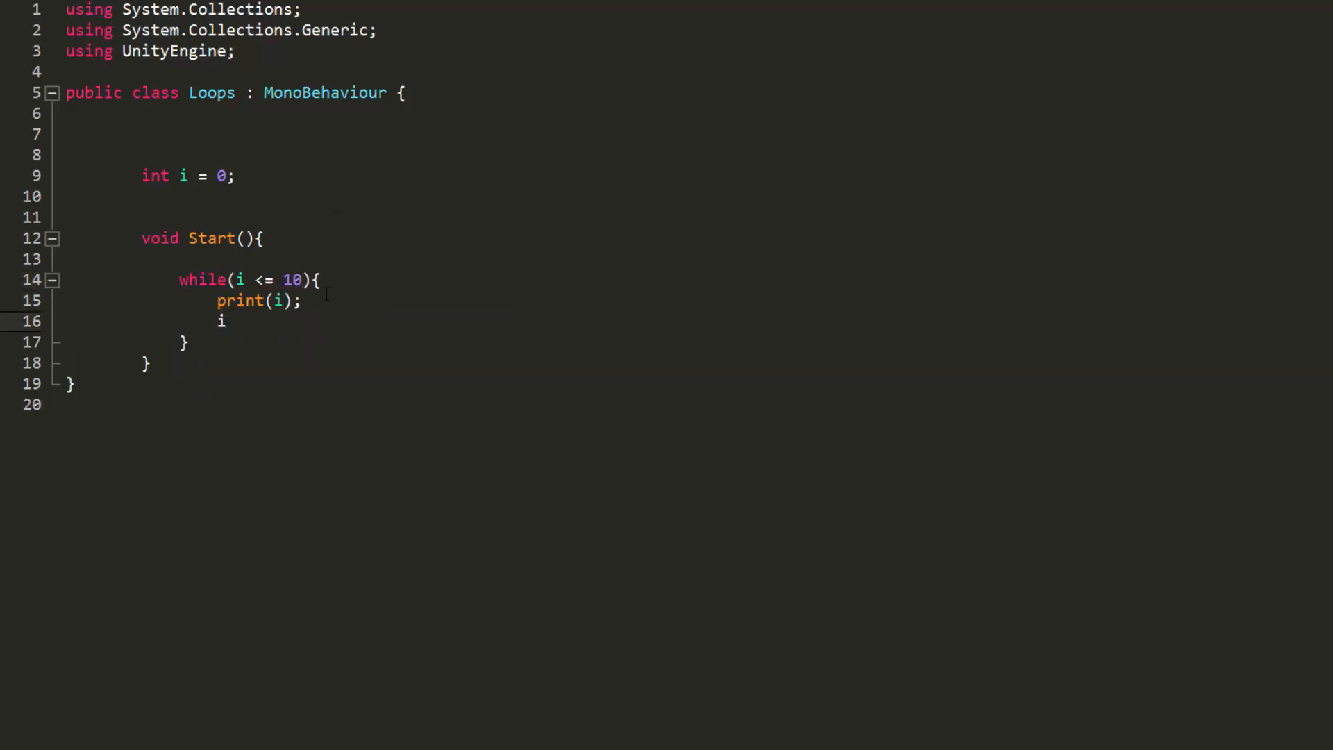
text(++;)
text(for(int i){)
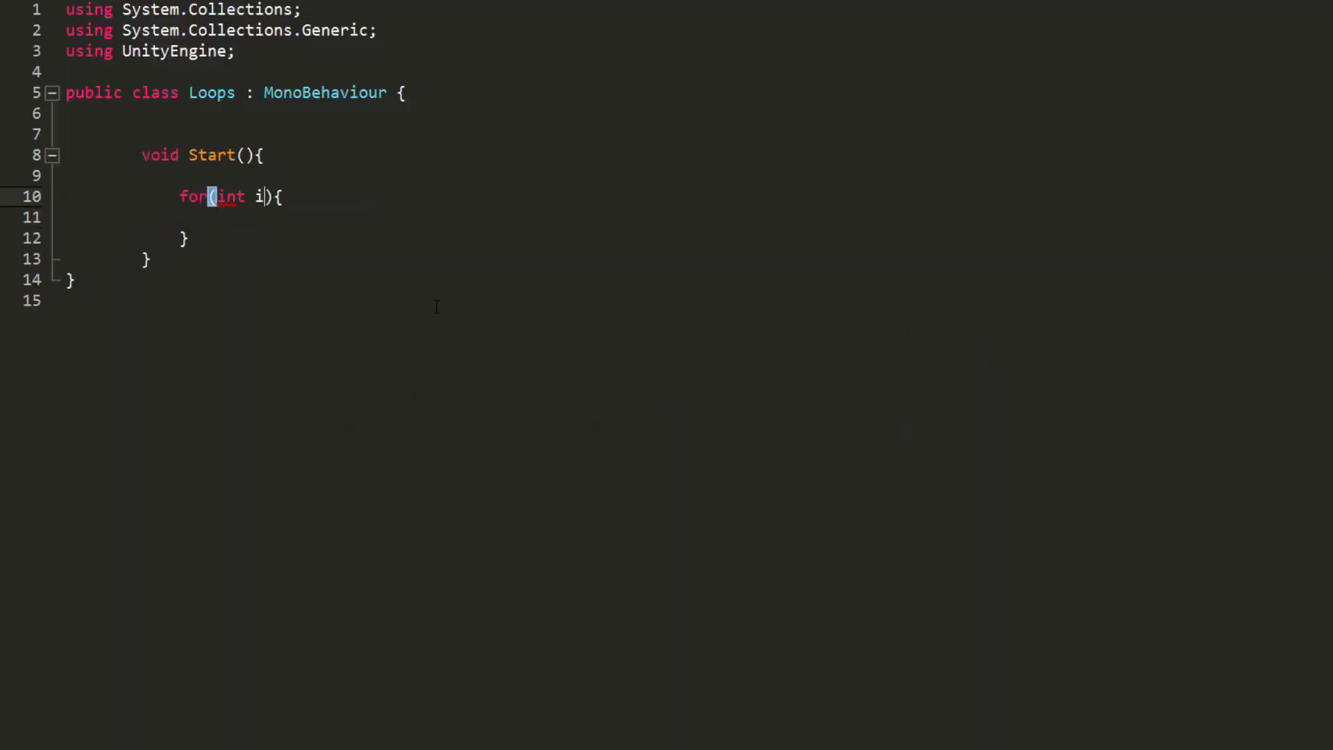
- Write for(int i = 0; i <= 10; i++){ print(i); } inside Start
text(= 0)
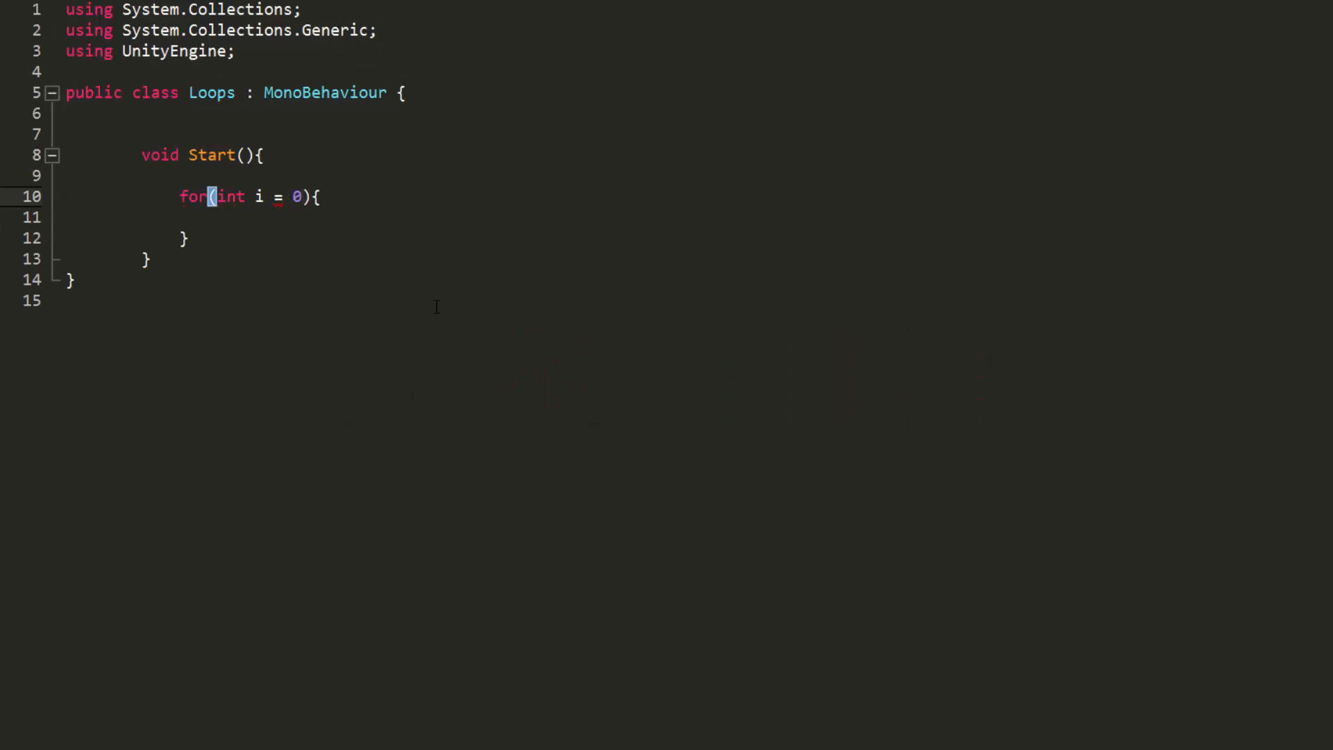
text(; i <= 10;)
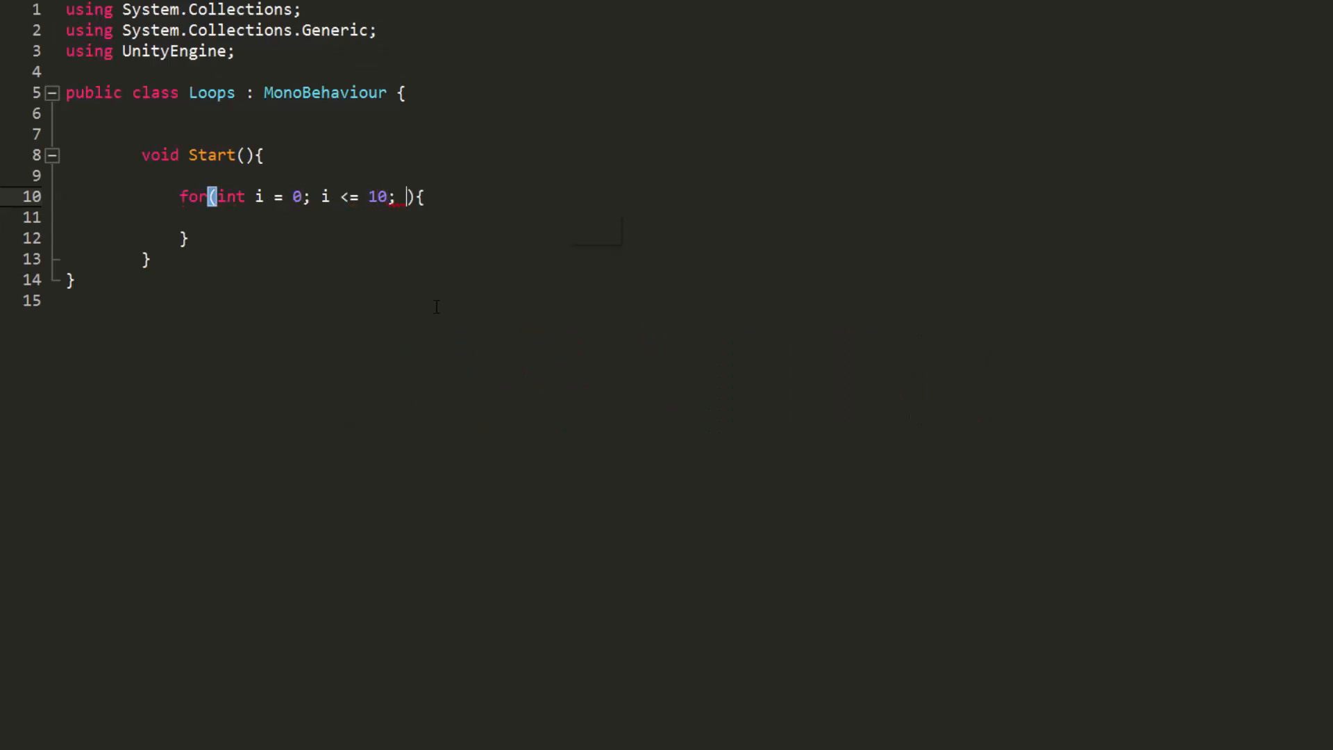
text(i++)
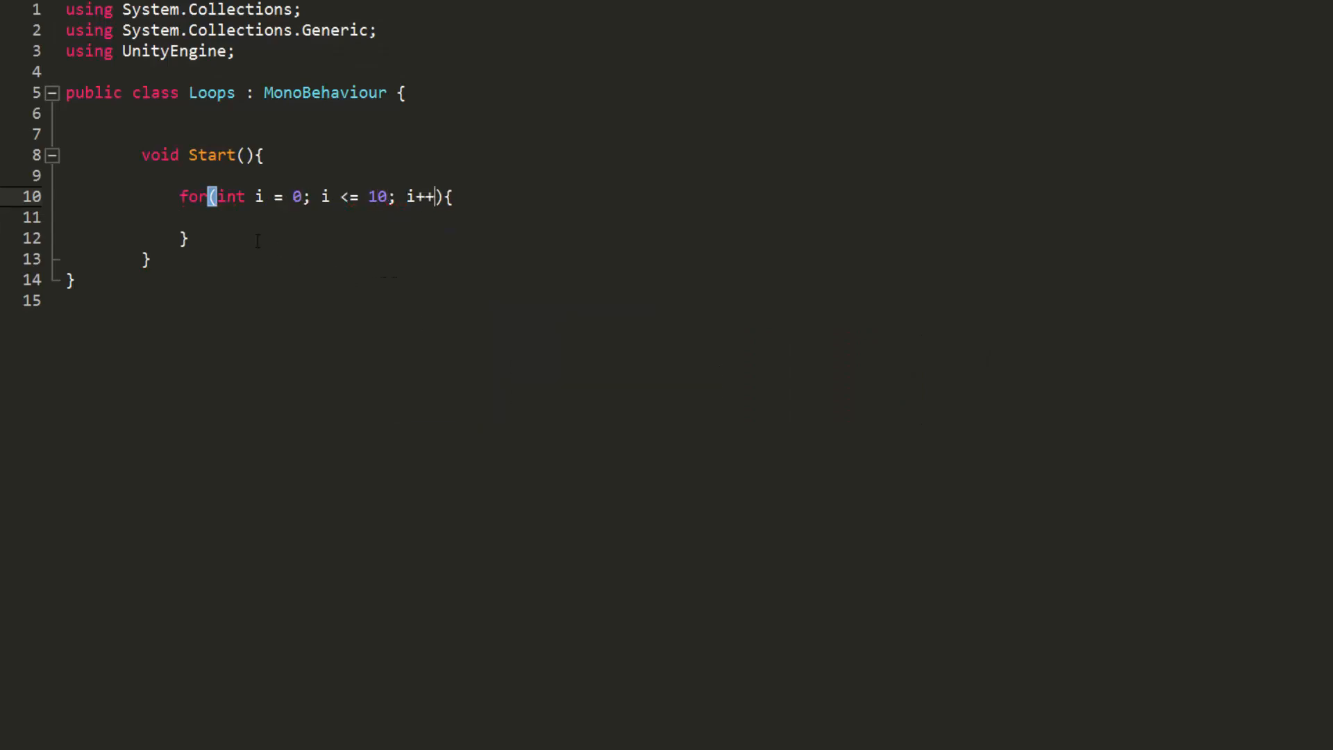
text(print(i);)
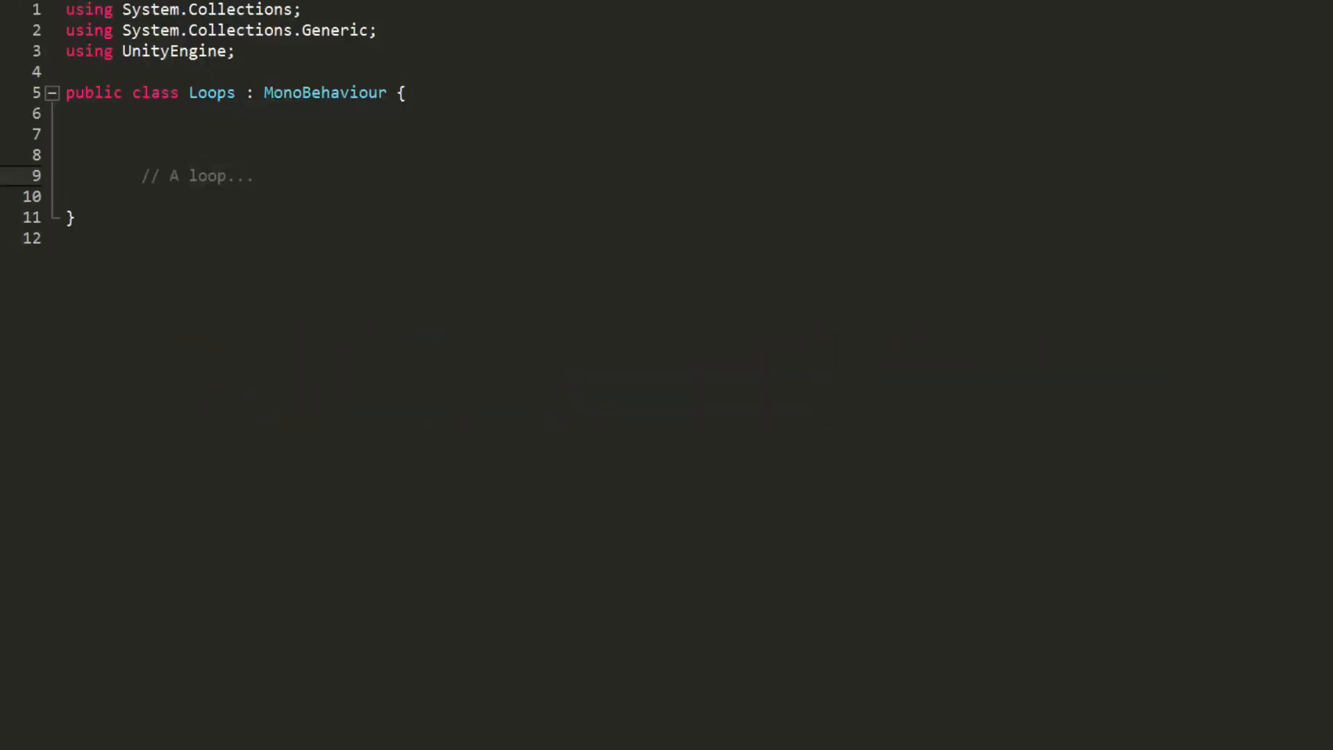
- Declare int[] numbers = new int[9]; for the values 1 to 10
text(int[] numbers = new int[];)
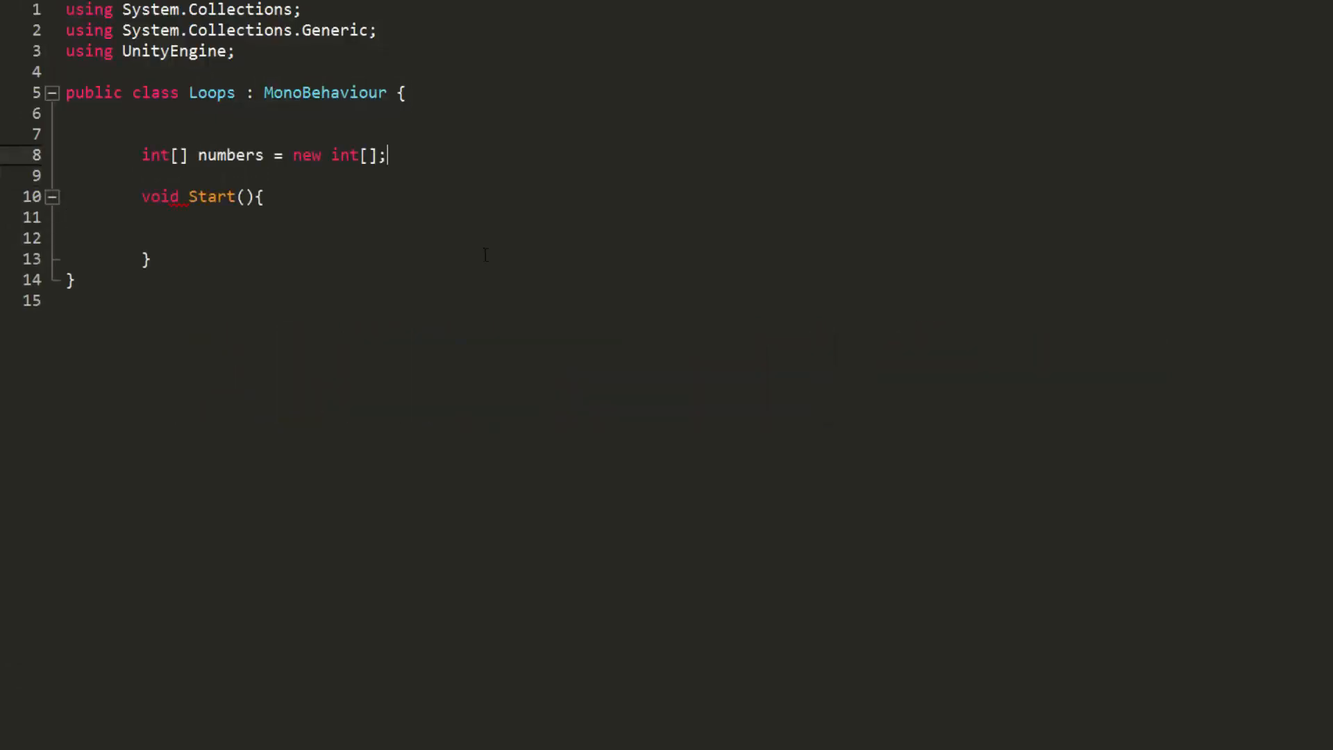
text(9)
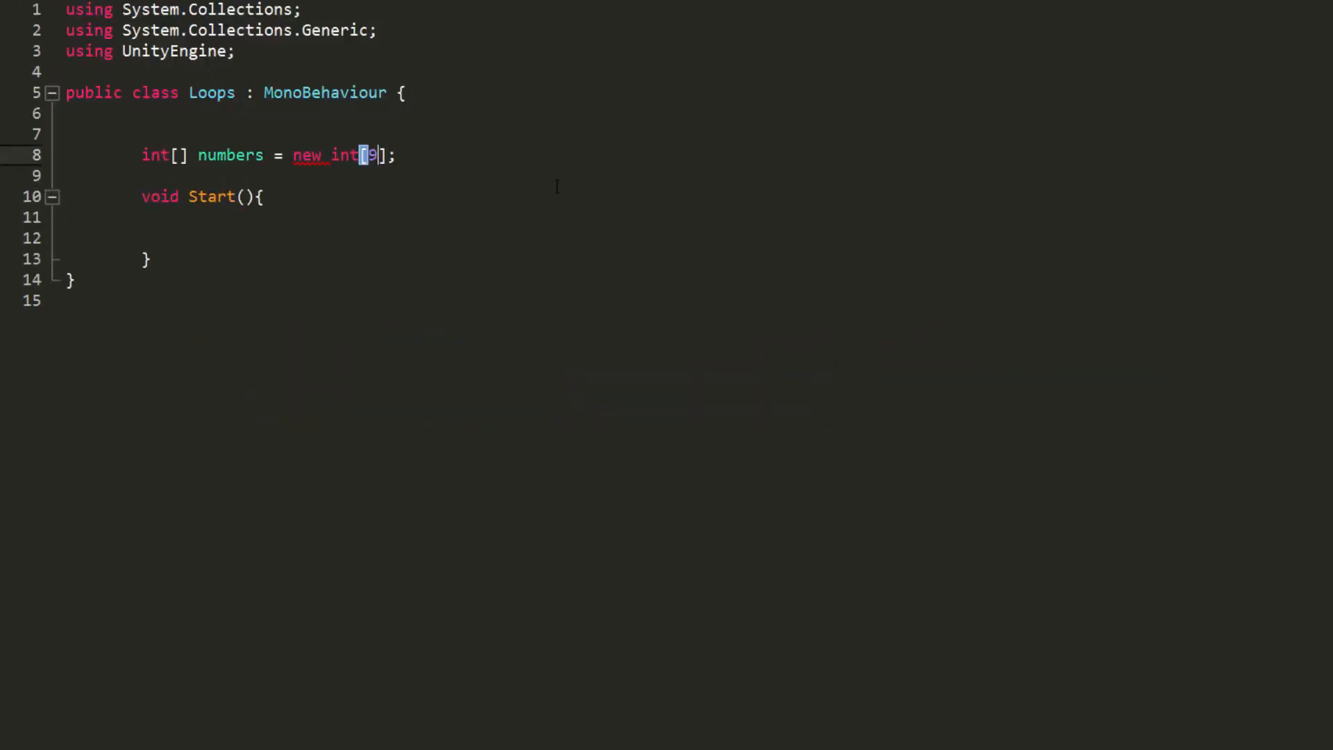
key(enter)
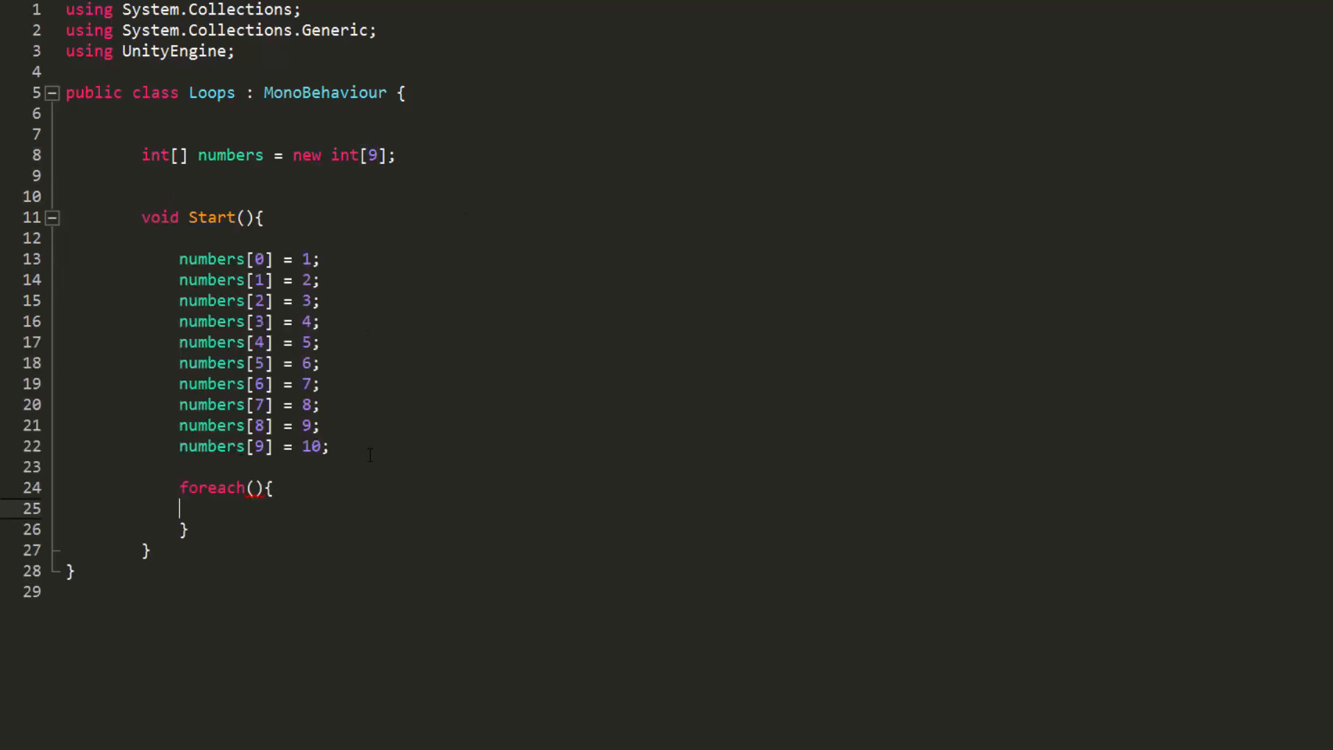
- Write foreach(int currentNumber in numbers){ print(currentNumber); } to print each value
text(int currentNumber in numbers)
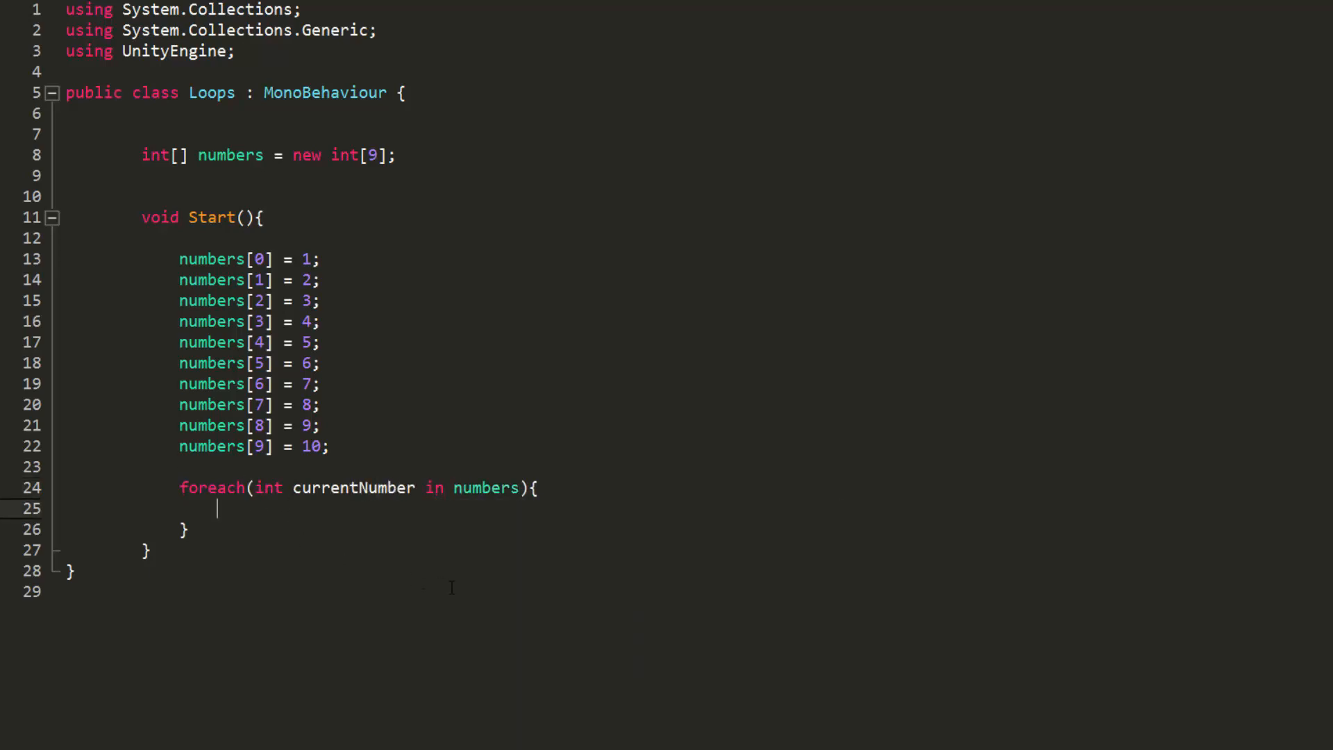
text(print(currentNumber);)
click(292, 154)
text(//)
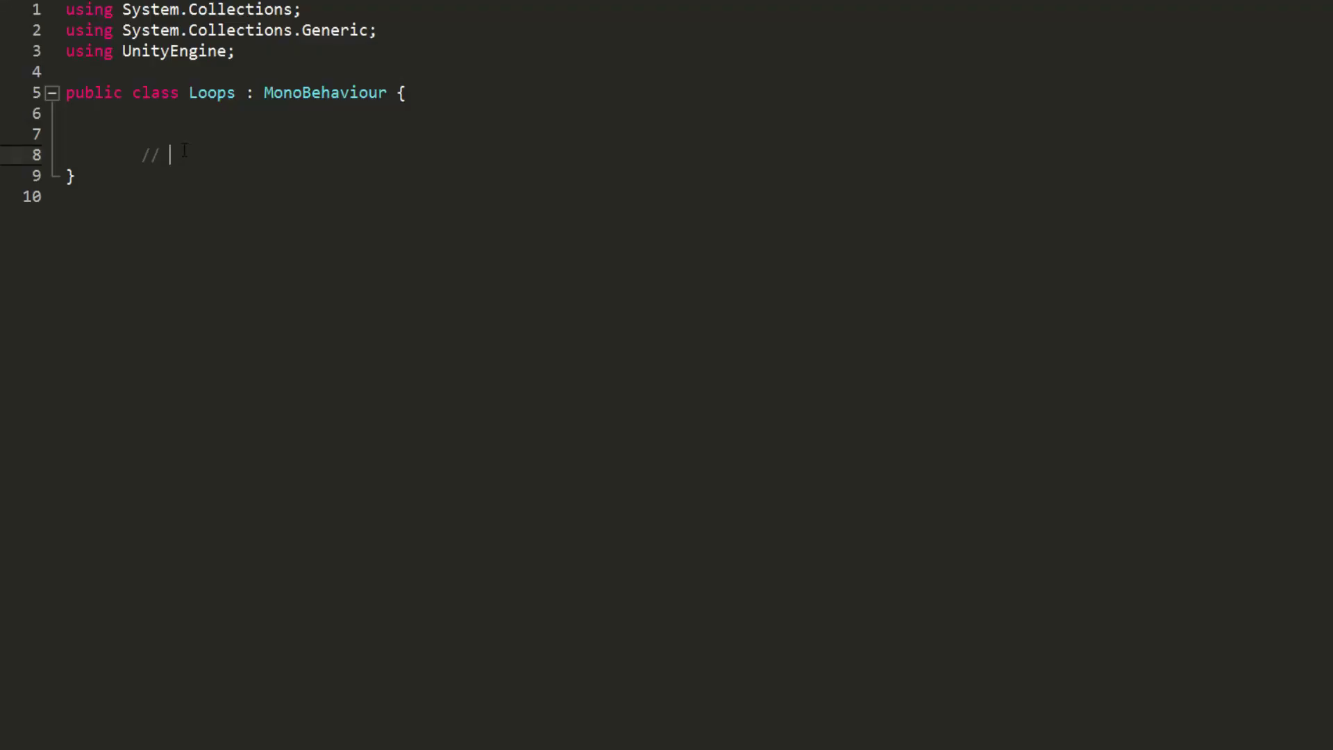
- Write the comment line "// LIKE" inside the empty Loops class
text(LIKE)
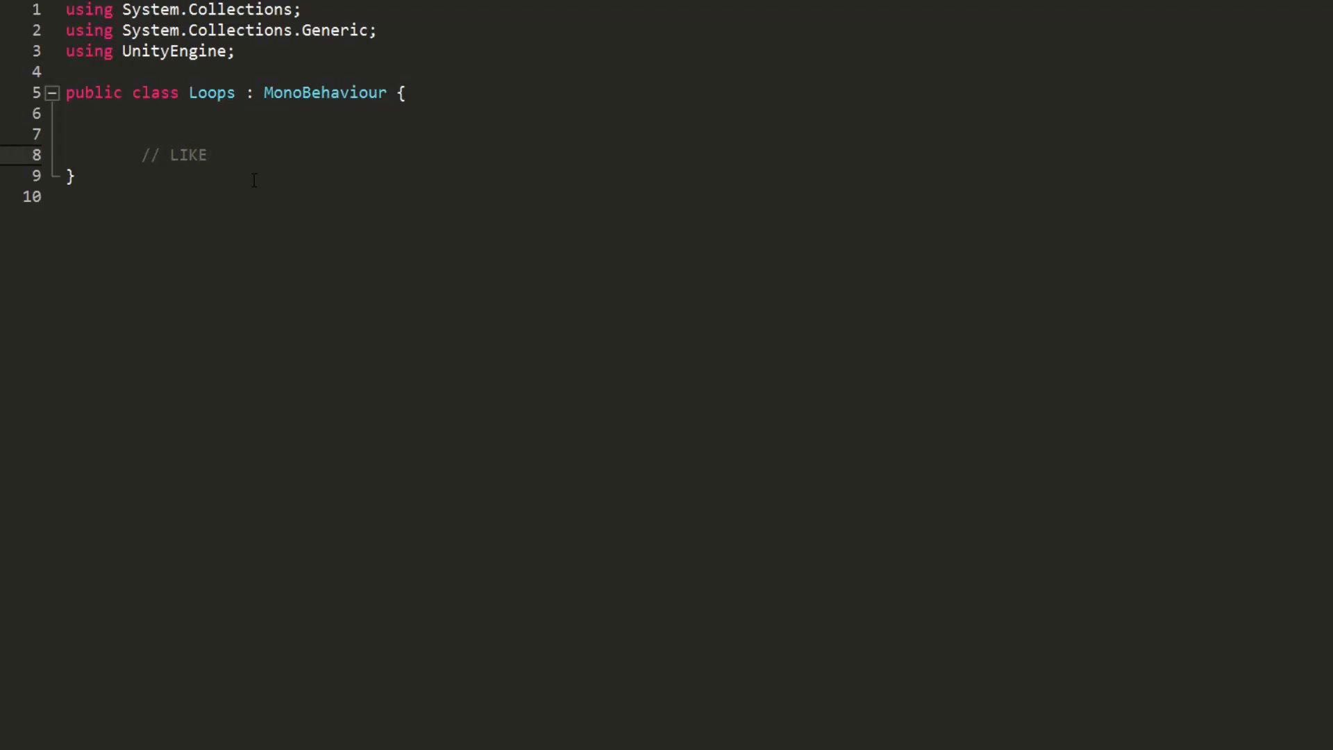